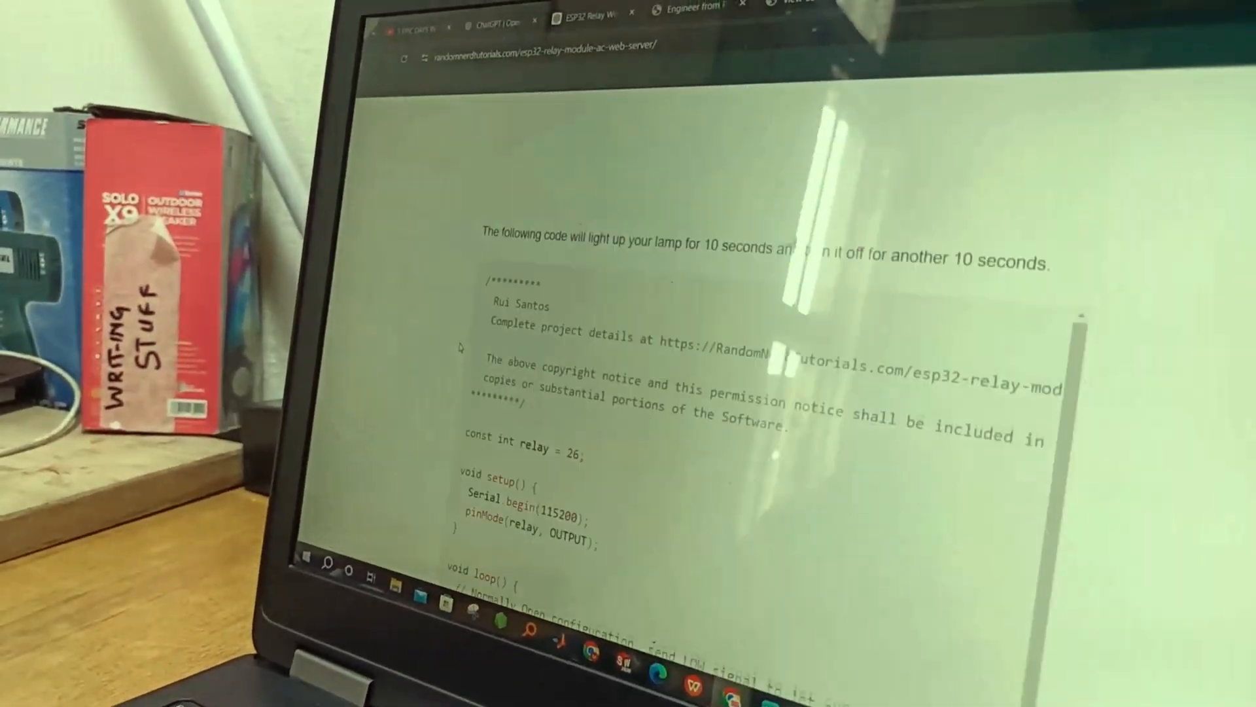
# On the laptop's relay control page, toggle the studio light and switch the fan on.
pyautogui.scroll(-3)
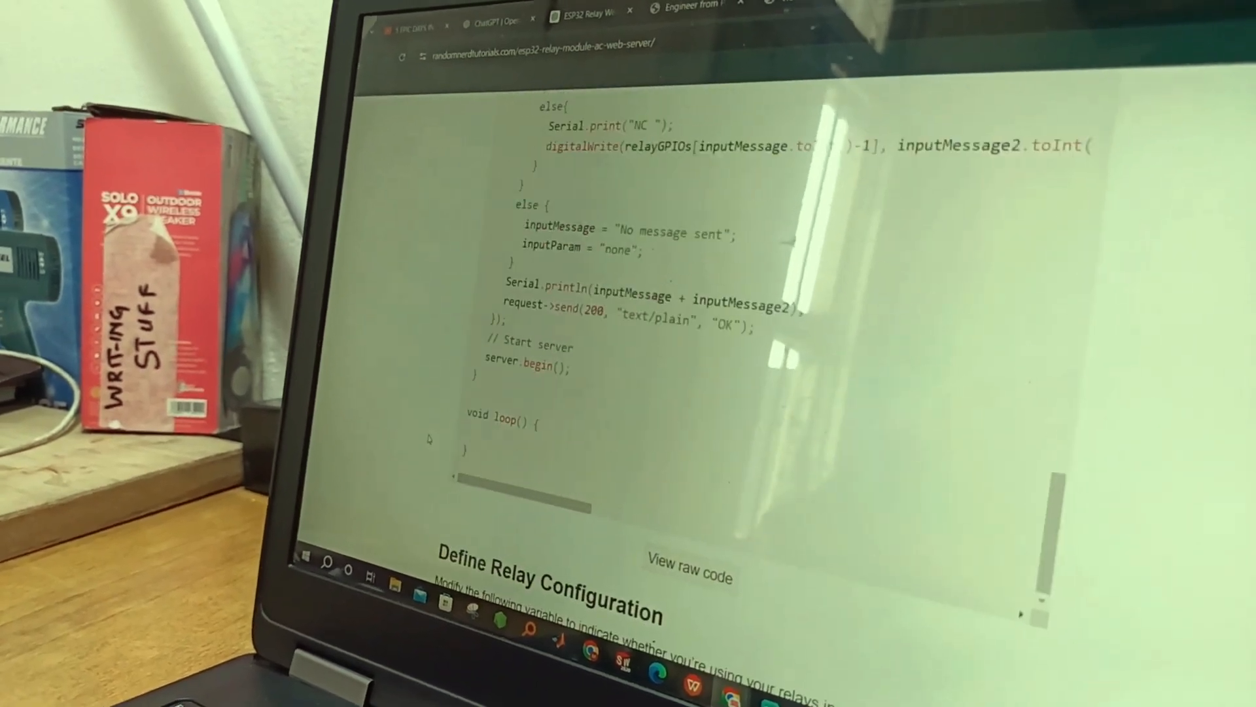
pyautogui.scroll(-3)
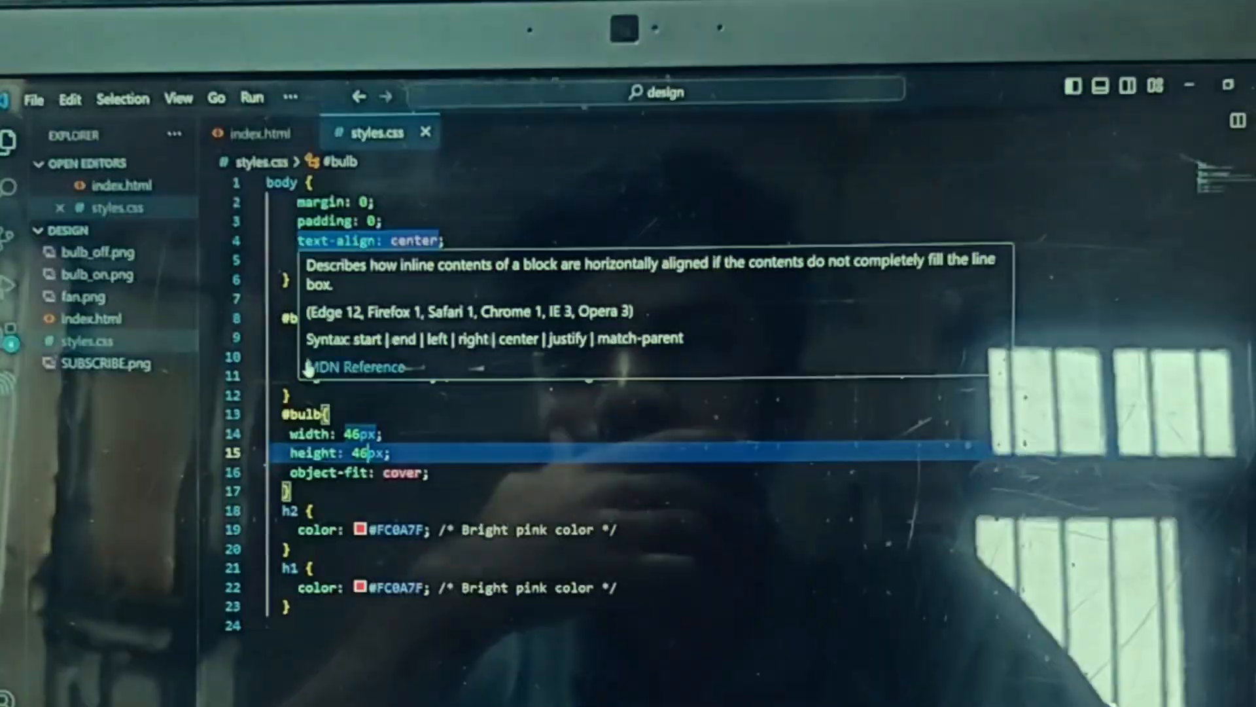
pyautogui.click(258, 133)
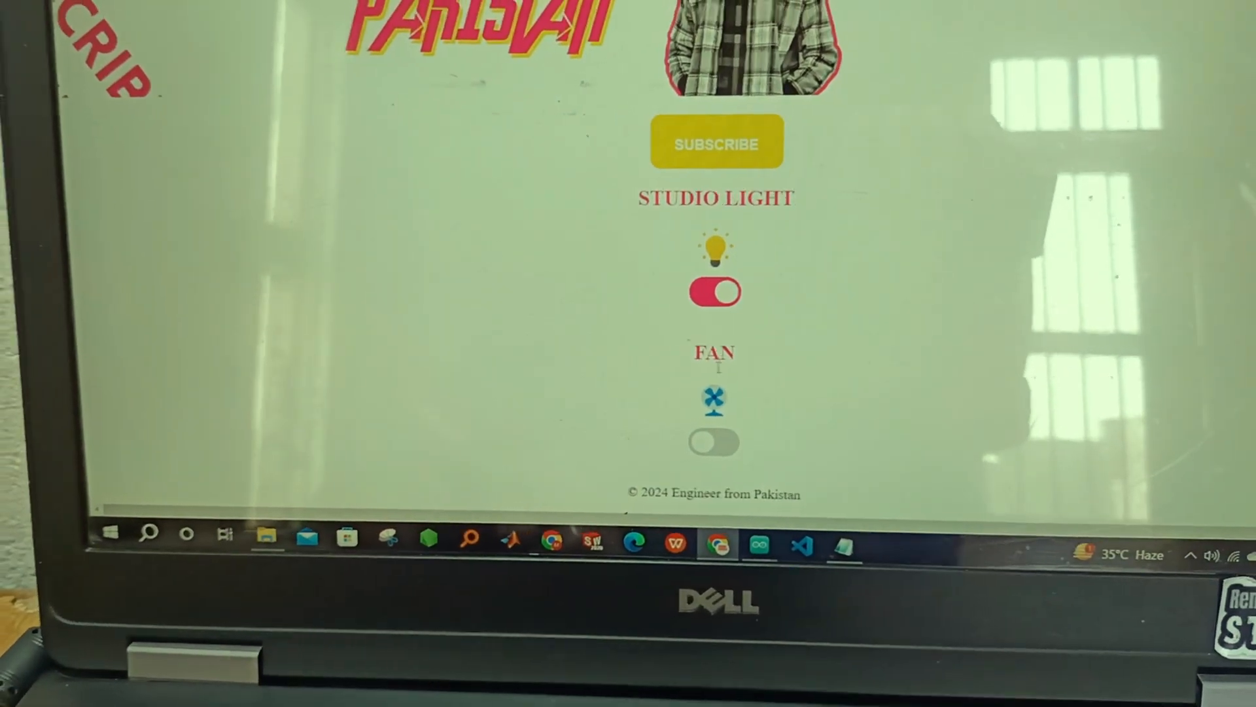
pyautogui.click(713, 443)
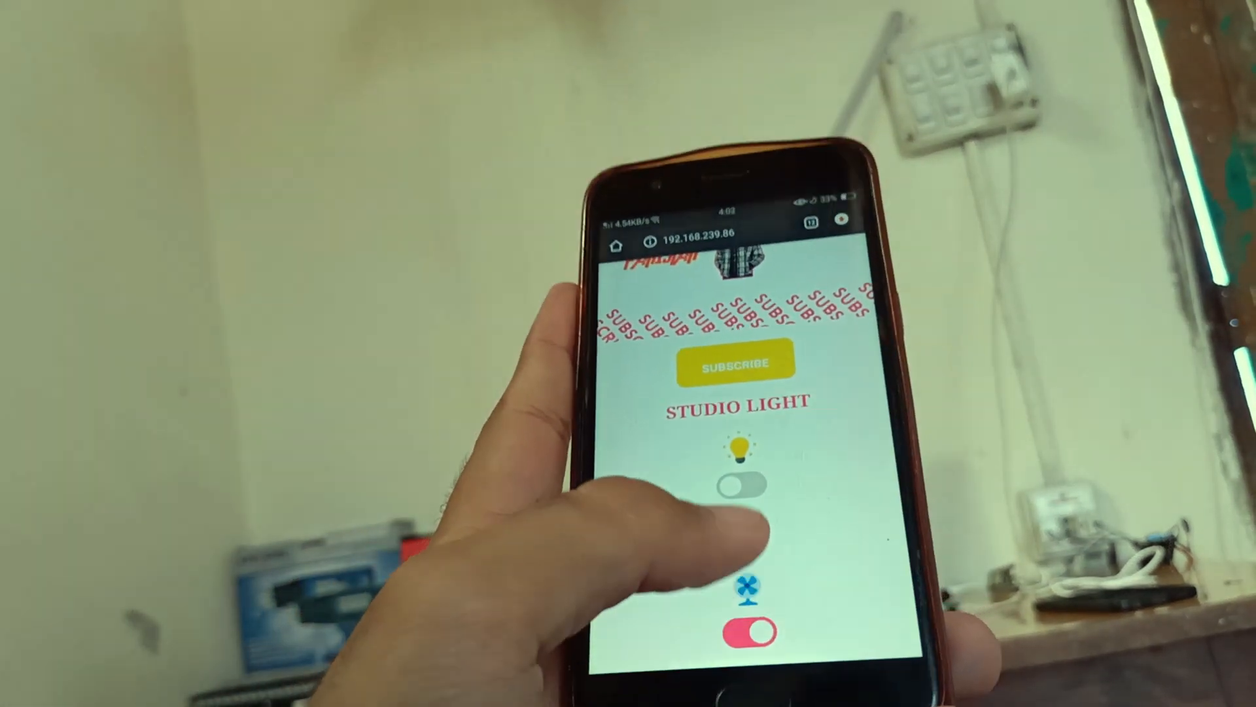
# From the phone, switch the fan and studio light off, then open the YouTube channel to subscribe.
pyautogui.click(737, 481)
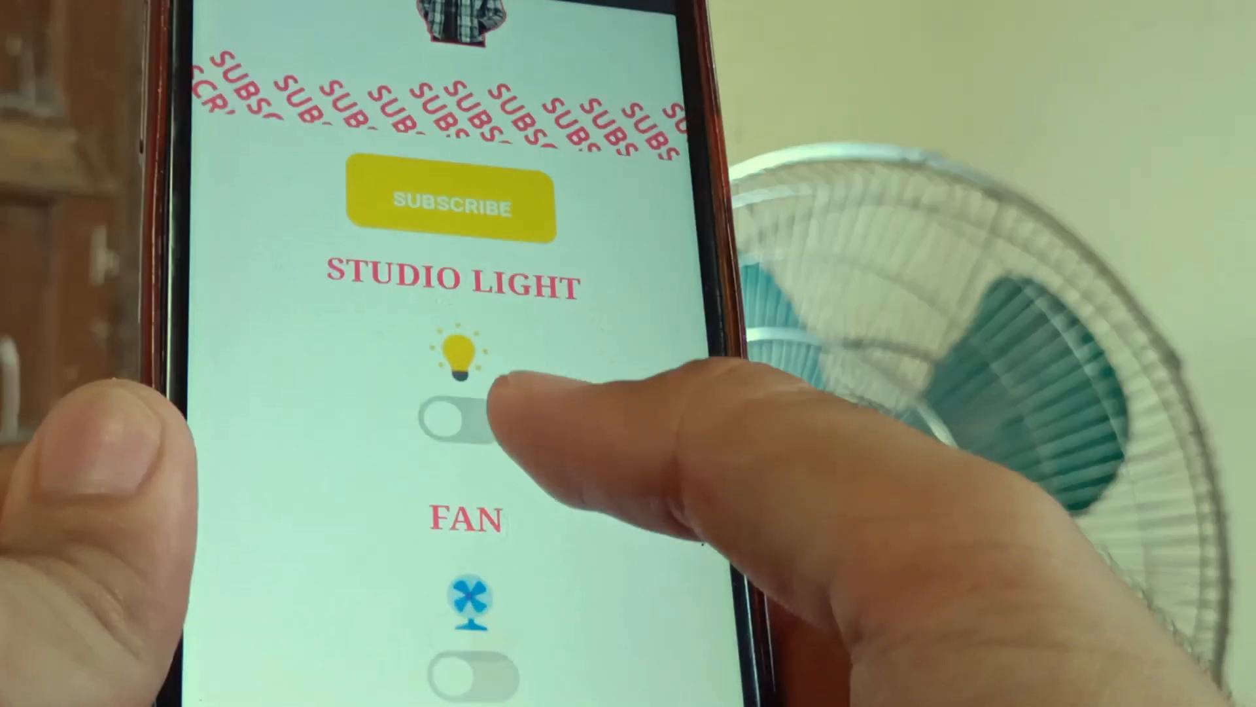
pyautogui.click(460, 665)
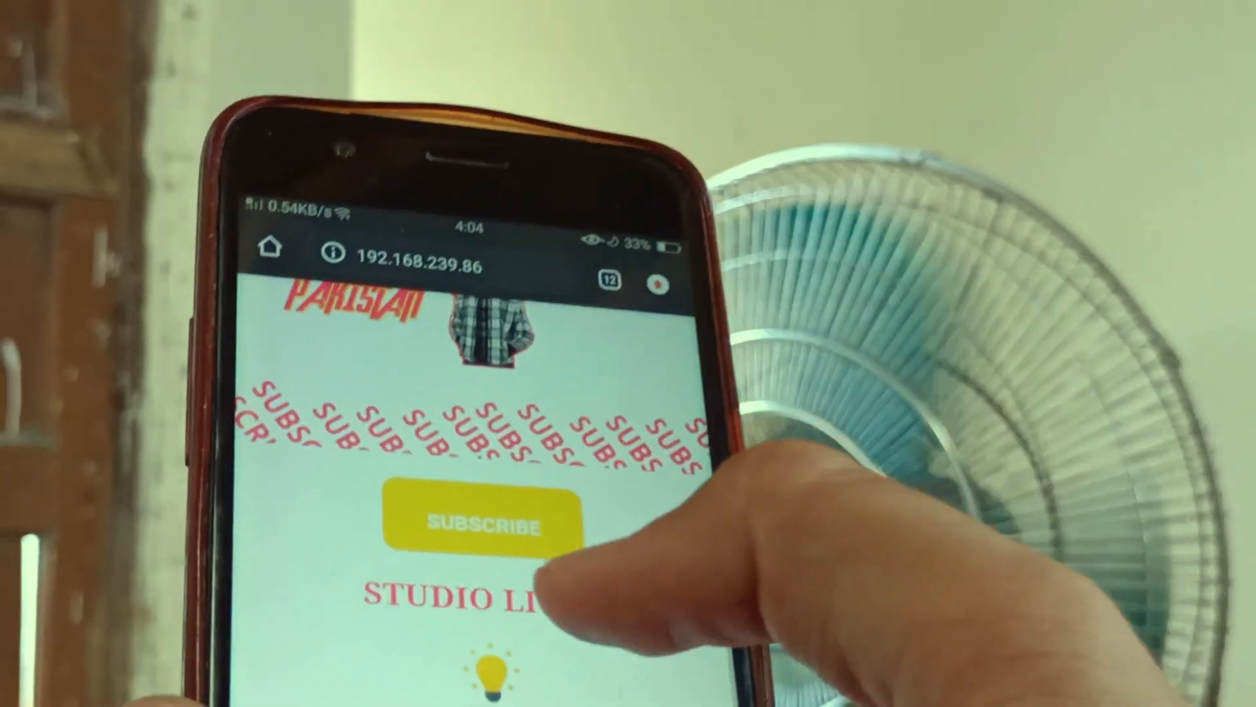
pyautogui.click(483, 527)
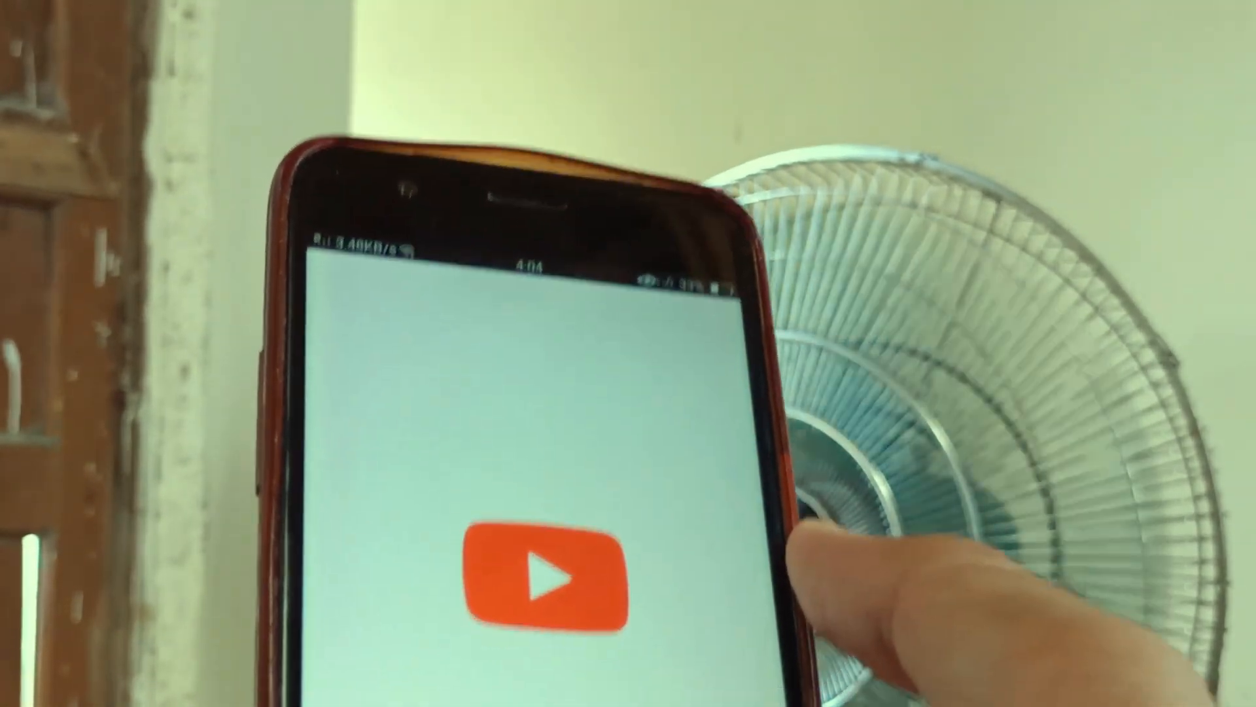